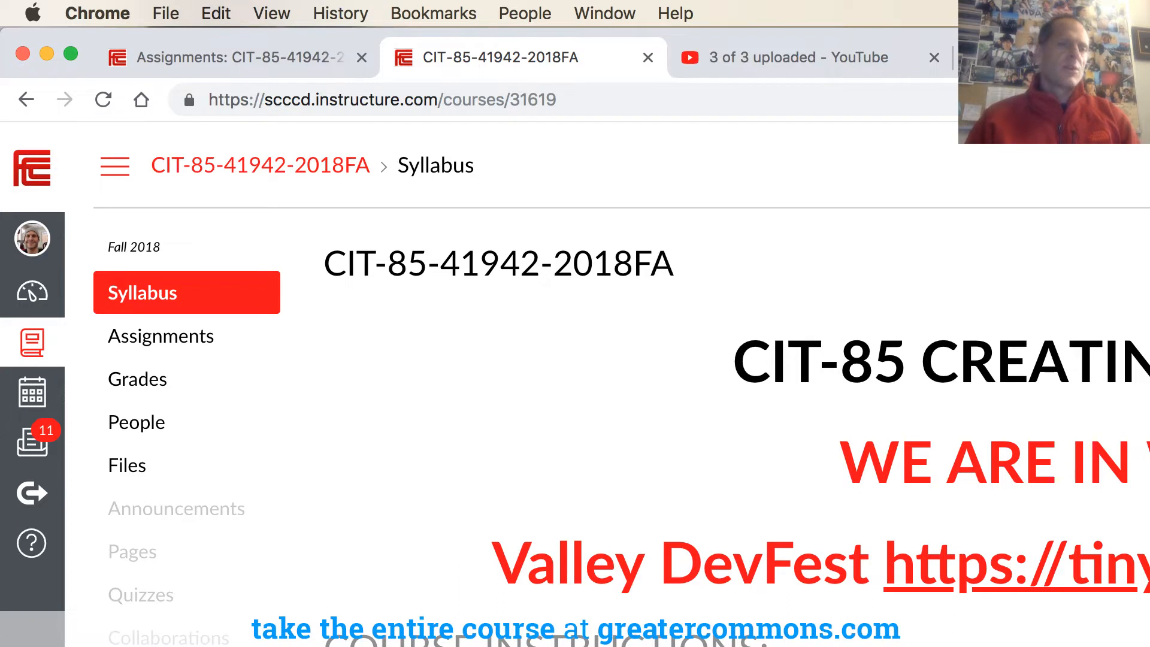
{"action": "mouse_move", "coordinate": [137, 380]}
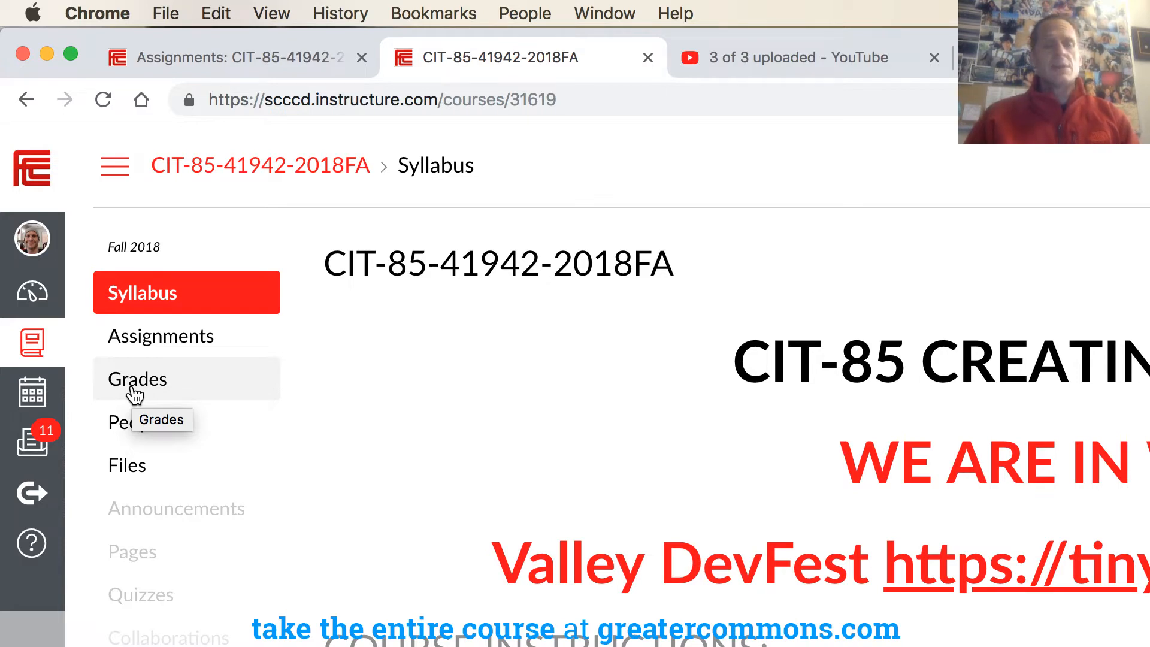
{"action": "mouse_move", "coordinate": [142, 381]}
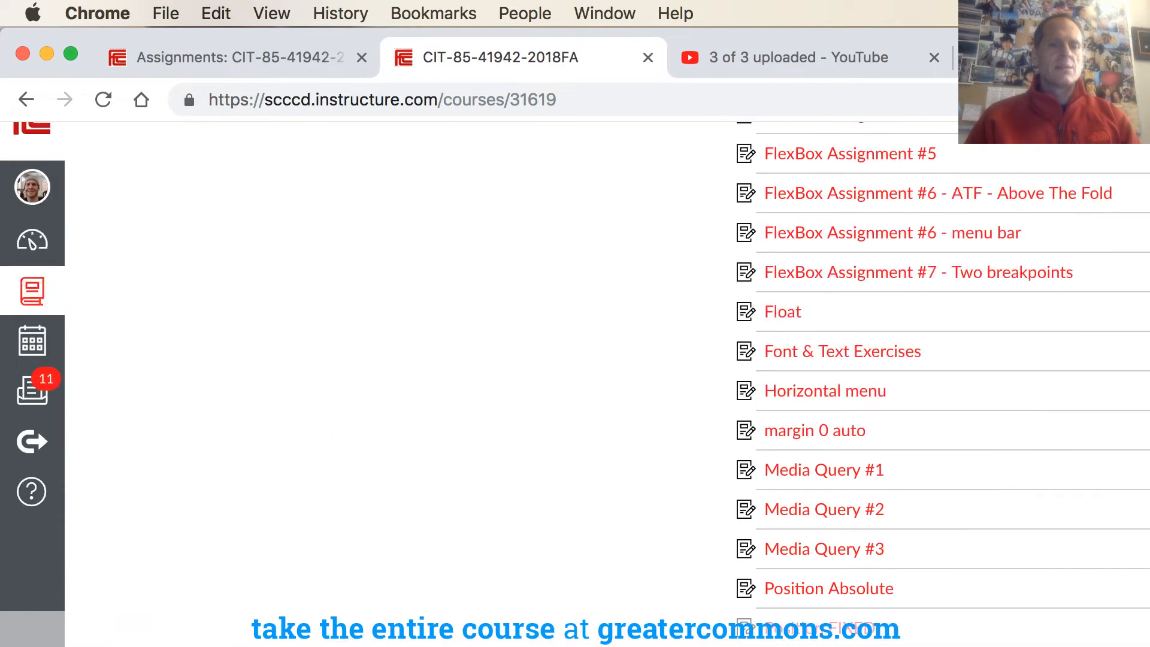
Show the CIT-85 assignments list, then bring up the Course Syllabus in a new tab.
{"action": "scroll", "scroll_direction": "down", "scroll_amount": 3}
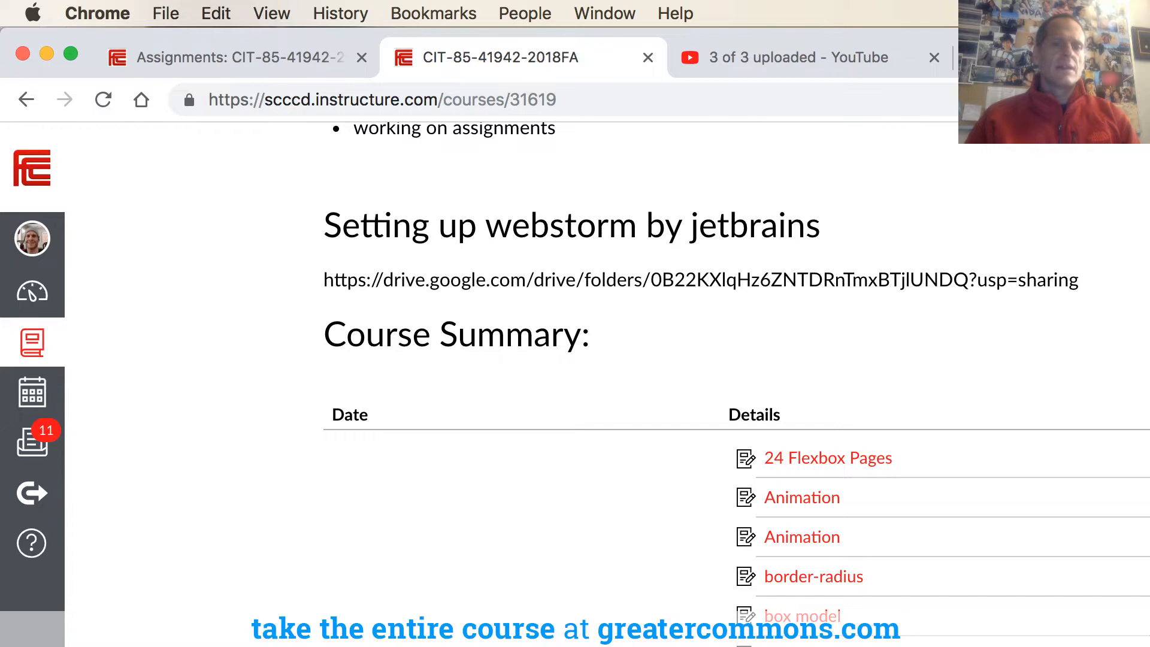
{"action": "scroll", "scroll_direction": "down", "scroll_amount": 3}
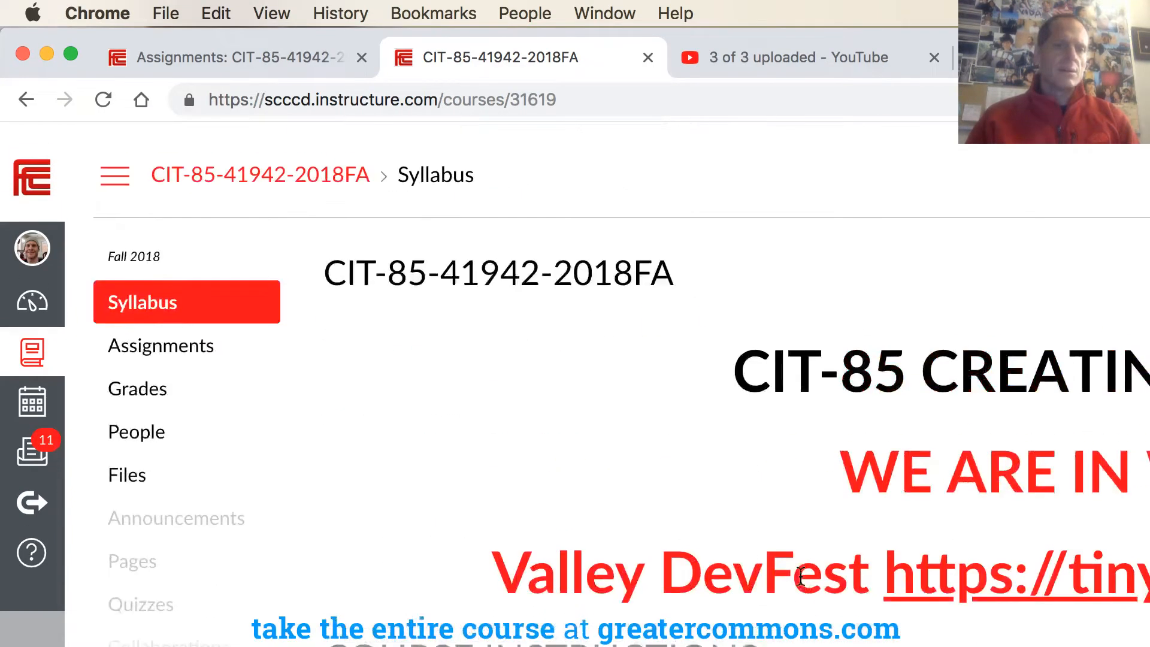
{"action": "left_click", "coordinate": [159, 345]}
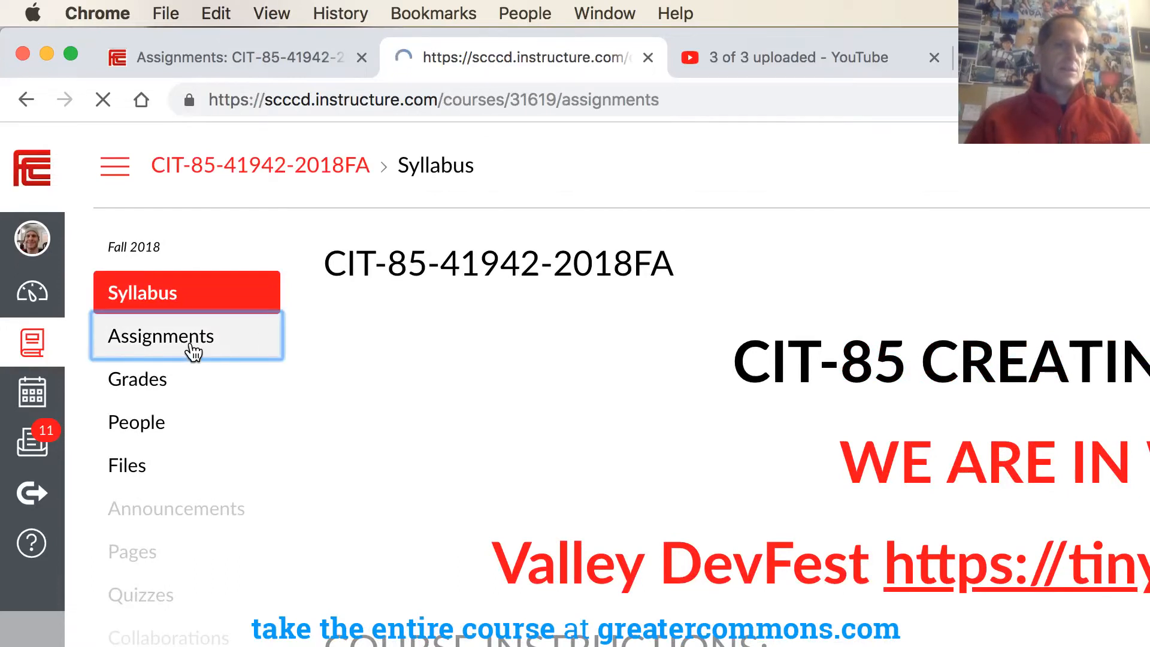
{"action": "left_click", "coordinate": [159, 335]}
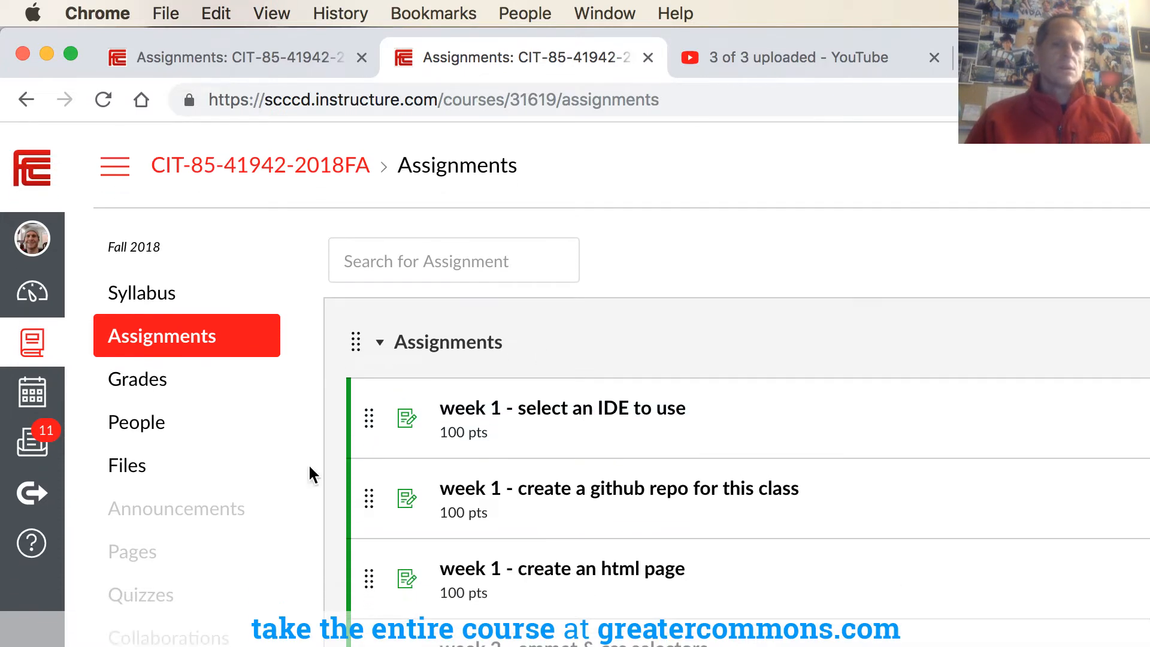
{"action": "left_click", "coordinate": [141, 292]}
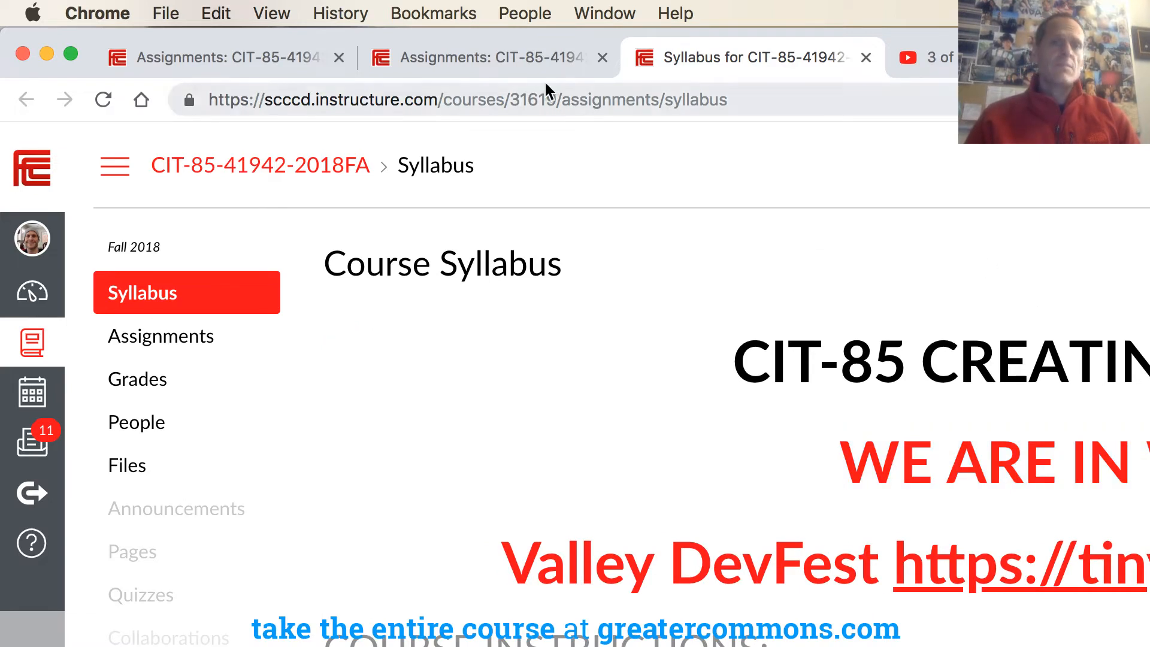
{"action": "left_click", "coordinate": [481, 57]}
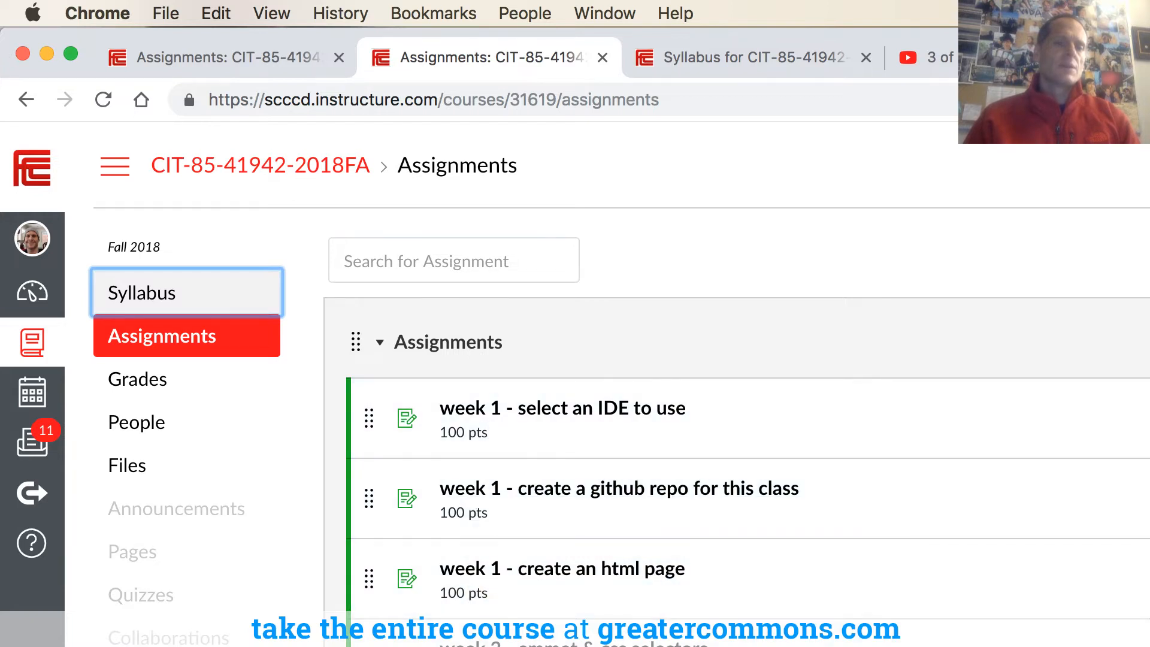
{"action": "scroll", "scroll_direction": "down", "scroll_amount": 3}
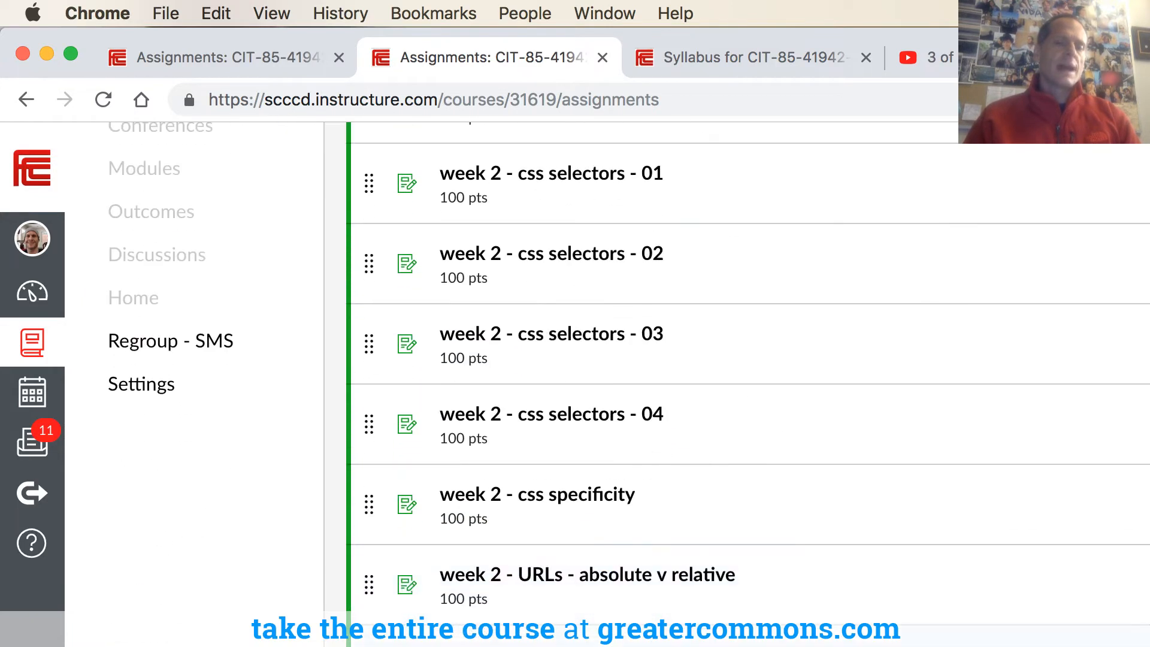
{"action": "scroll", "scroll_direction": "down", "scroll_amount": 3}
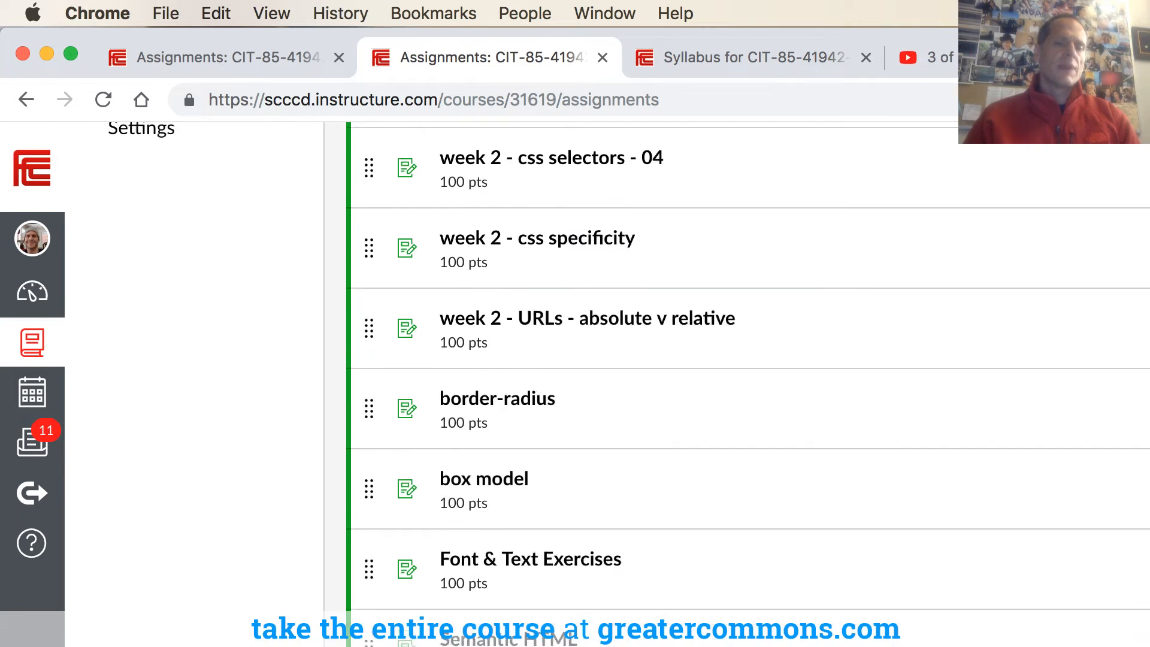
{"action": "scroll", "scroll_direction": "down", "scroll_amount": 3}
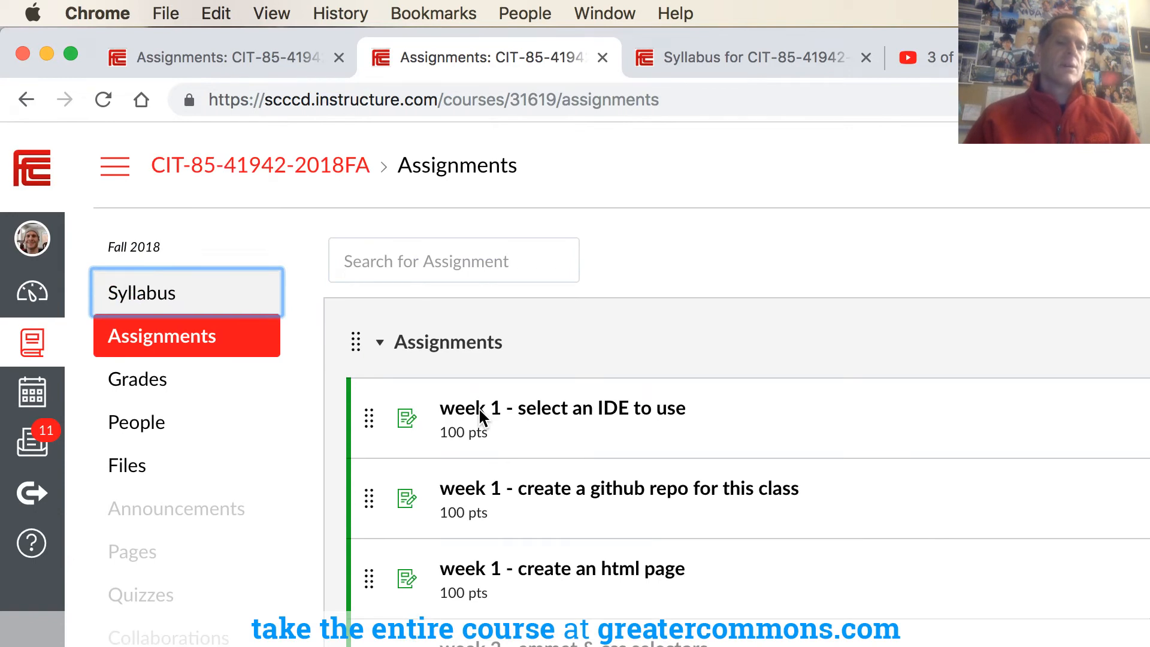
{"action": "mouse_move", "coordinate": [286, 269]}
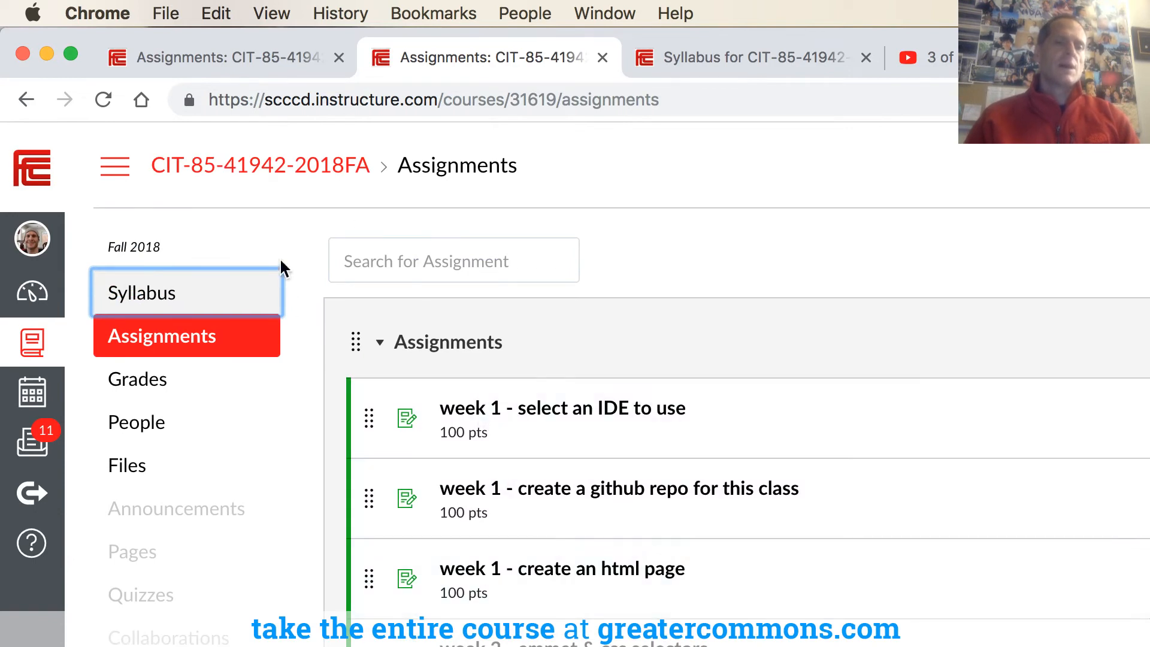
{"action": "left_click", "coordinate": [143, 292]}
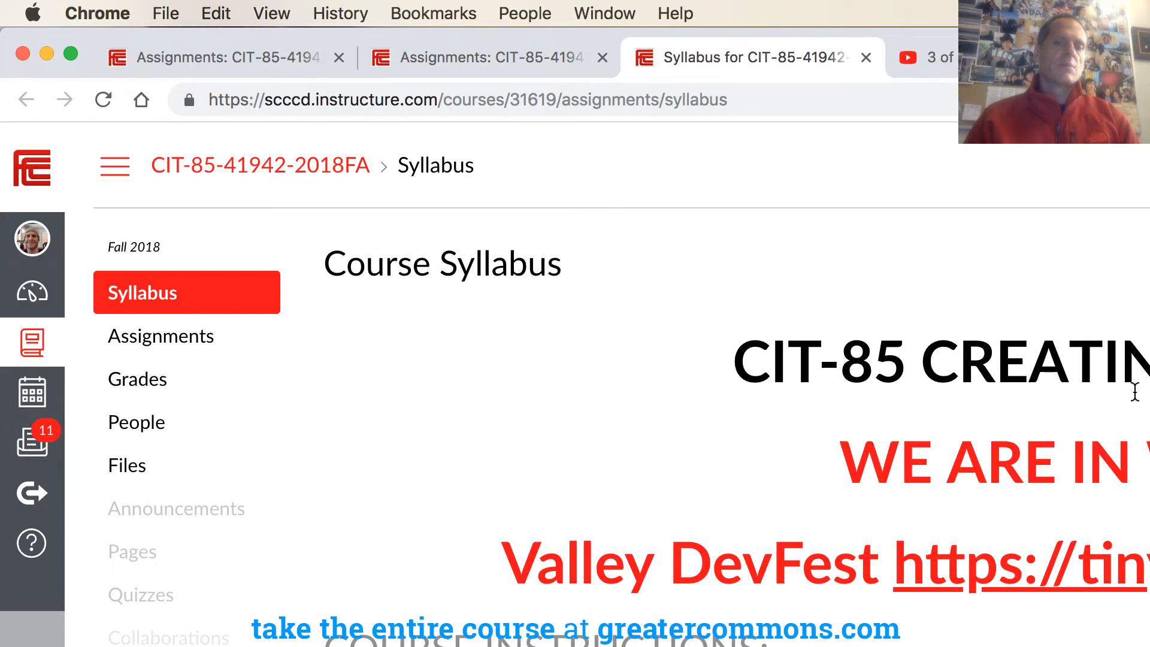
Leave the Canvas syllabus for the greatercommons.com homepage.
{"action": "left_click", "coordinate": [484, 58]}
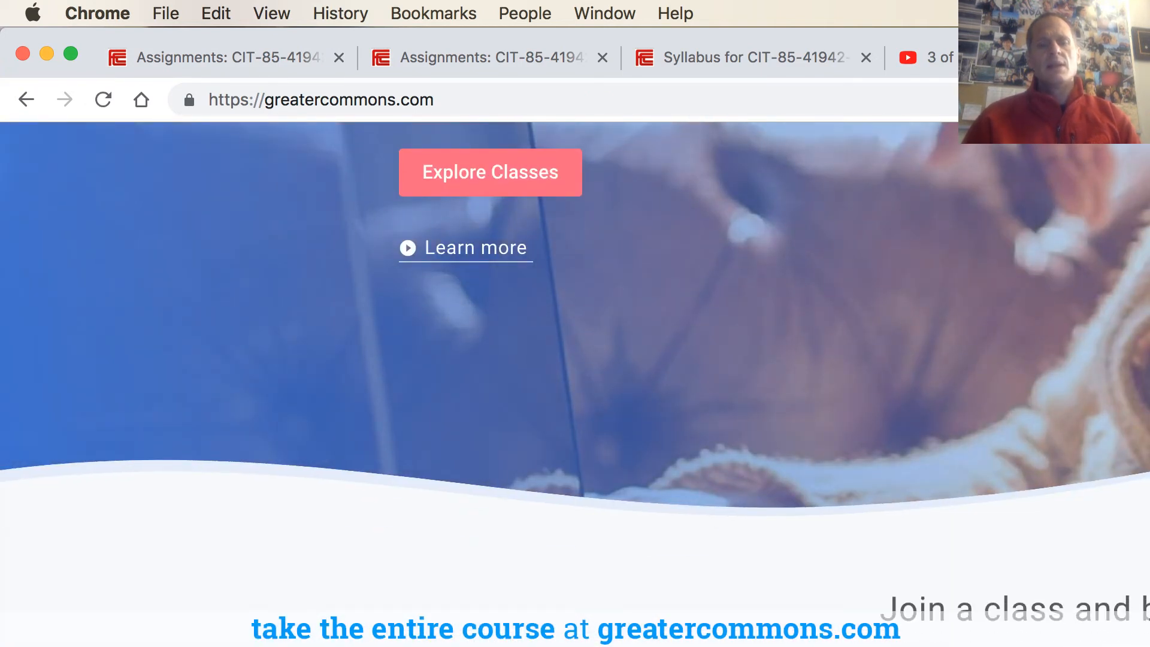
Visit the How to Create a Website course page, then move to the Video Index Google Doc.
{"action": "left_click", "coordinate": [464, 247]}
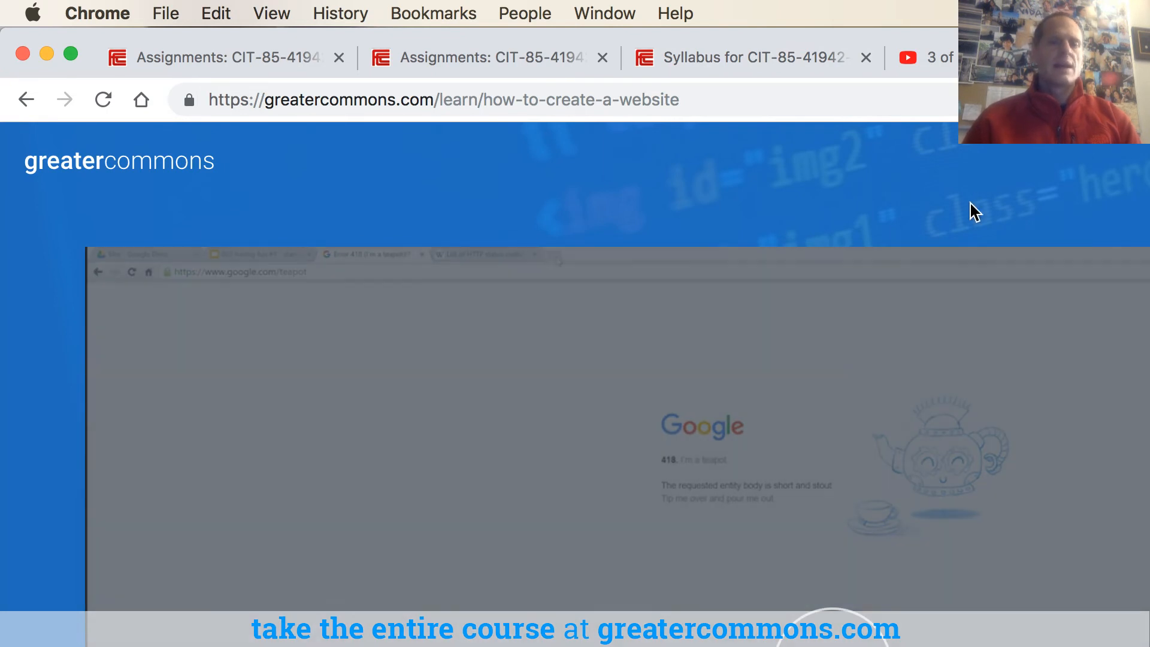
{"action": "left_click", "coordinate": [484, 57]}
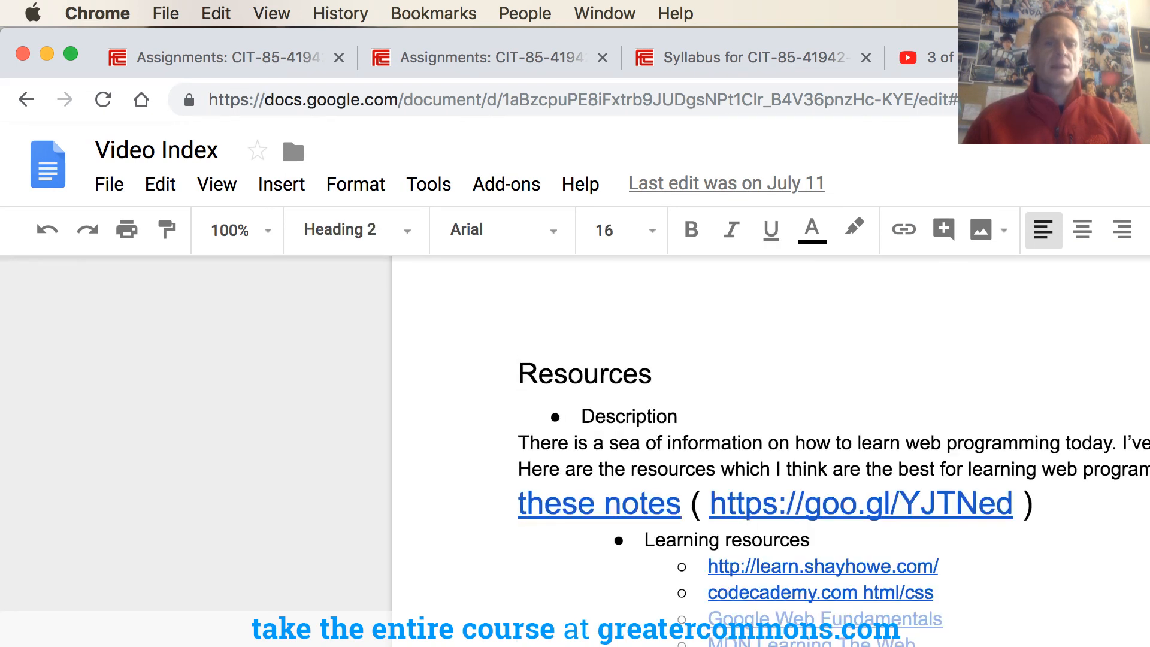
{"action": "scroll", "scroll_direction": "down", "scroll_amount": 3}
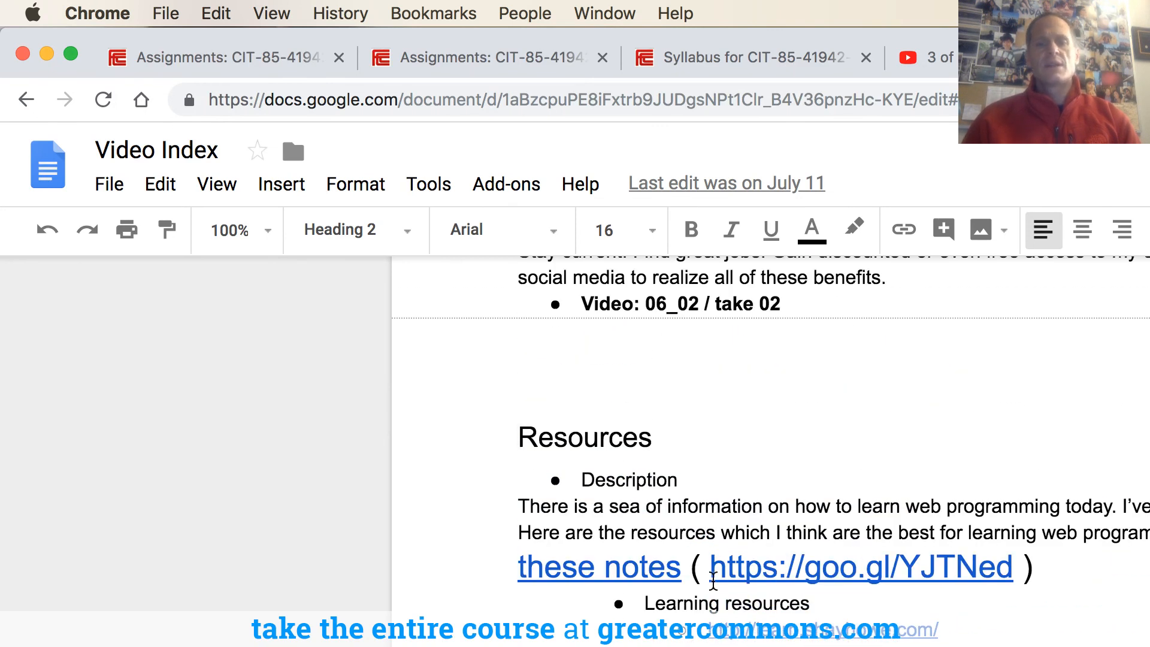
{"action": "left_click", "coordinate": [860, 567]}
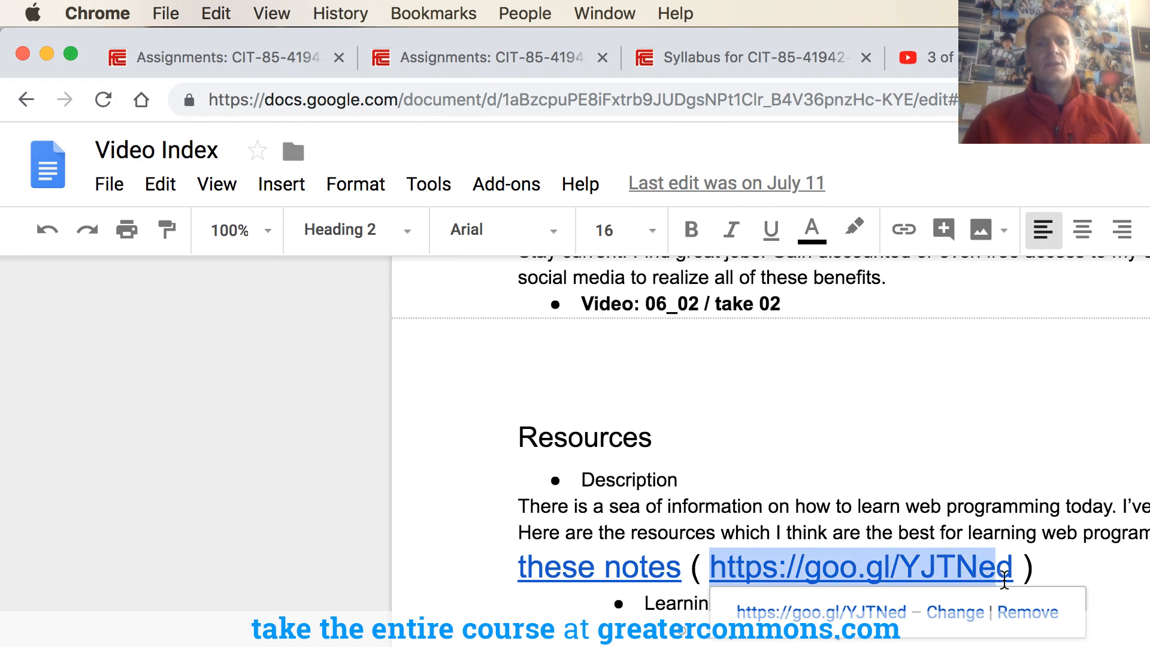